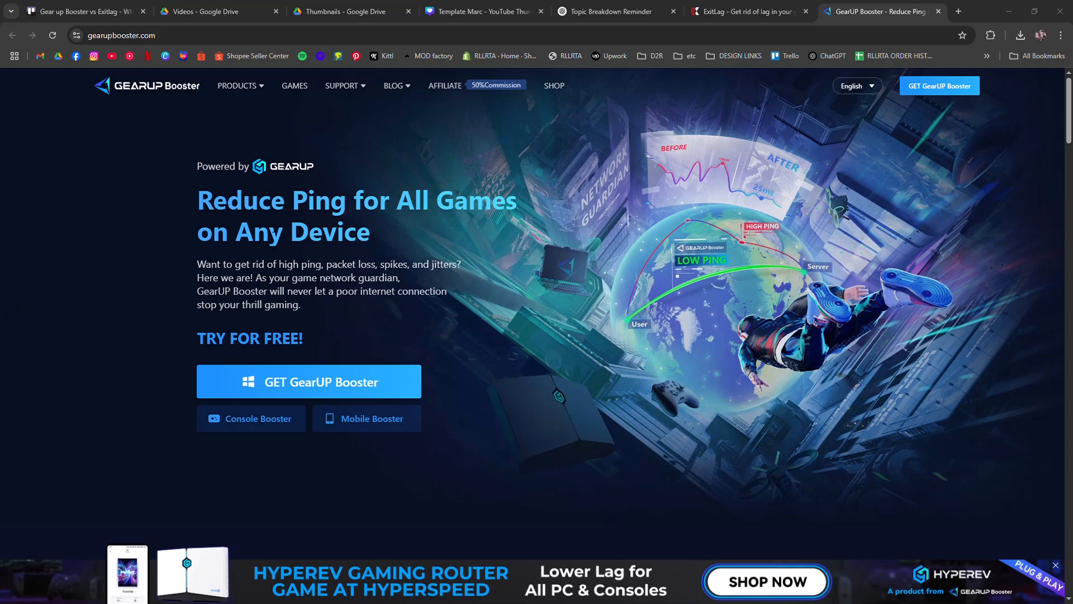
- Bring up the ExitLag home page, glance at its Features section and return to the top
{"action": "left_click", "coordinate": [746, 11]}
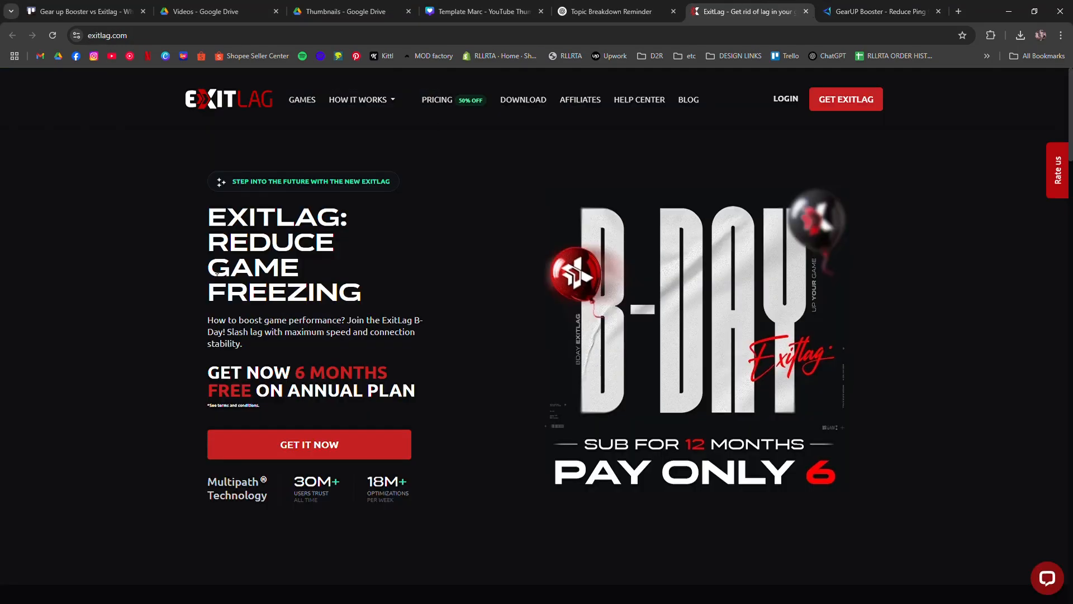
{"action": "mouse_move", "coordinate": [785, 191]}
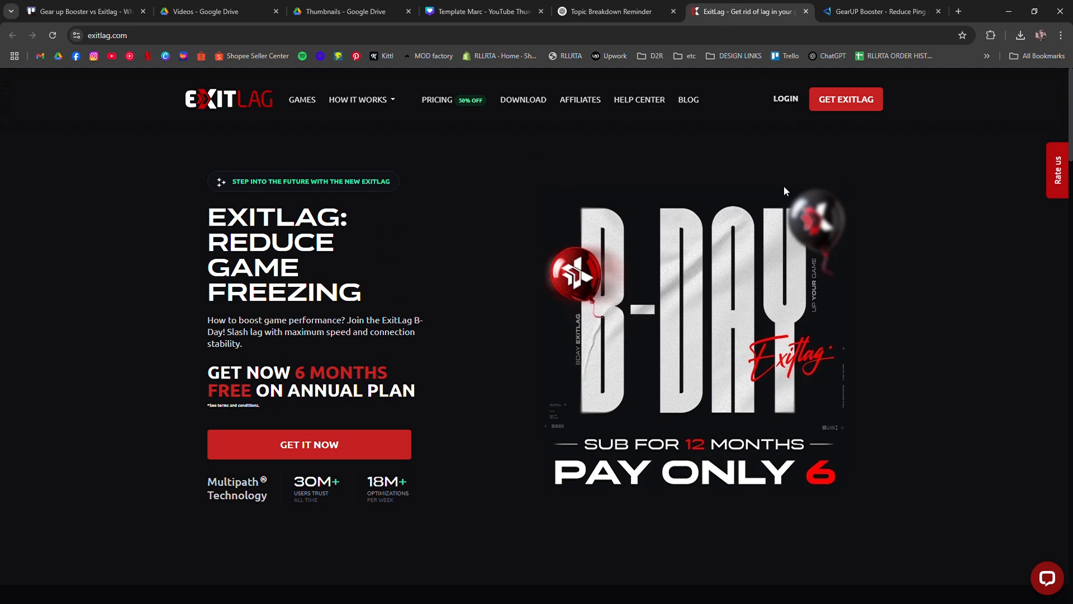
{"action": "scroll", "scroll_direction": "down", "scroll_amount": 3}
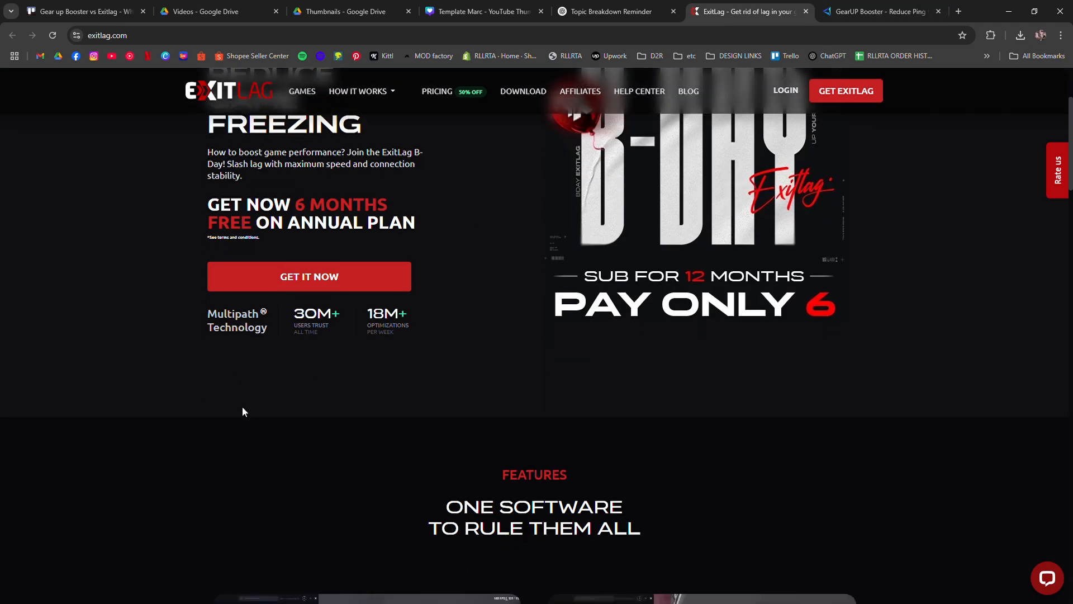
{"action": "scroll", "scroll_direction": "up", "scroll_amount": 3}
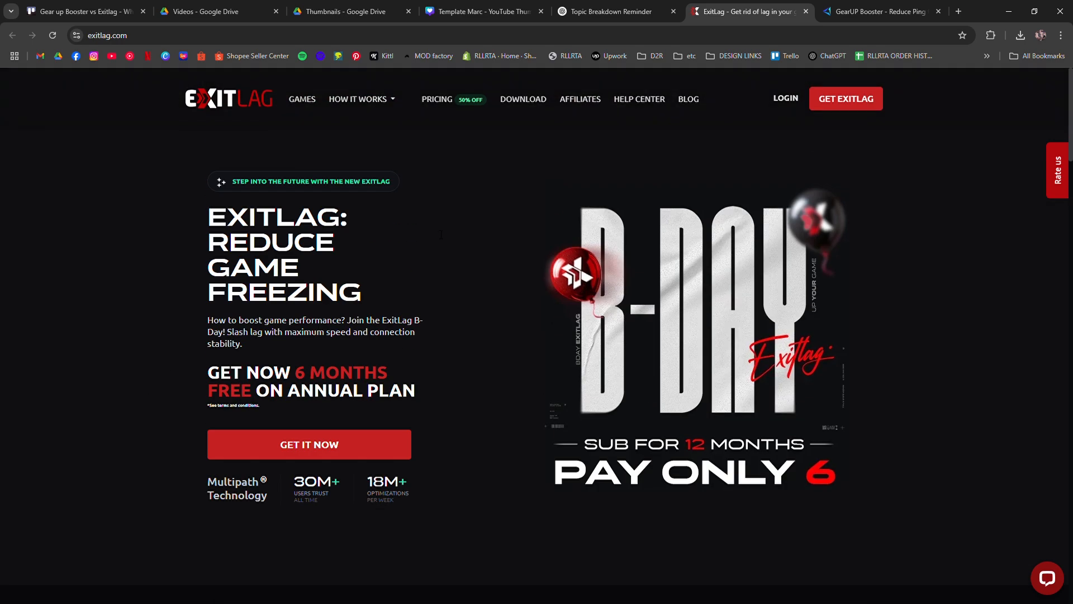
- Glance at GearUP Booster, come back to ExitLag and scroll through its feature highlights
{"action": "left_click", "coordinate": [883, 11]}
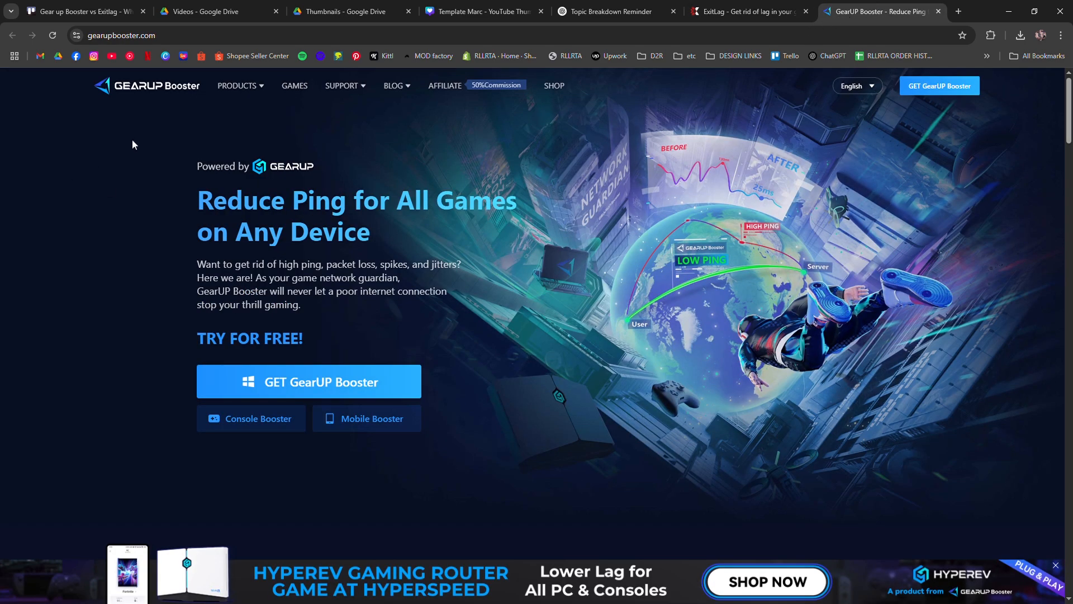
{"action": "left_click", "coordinate": [745, 11]}
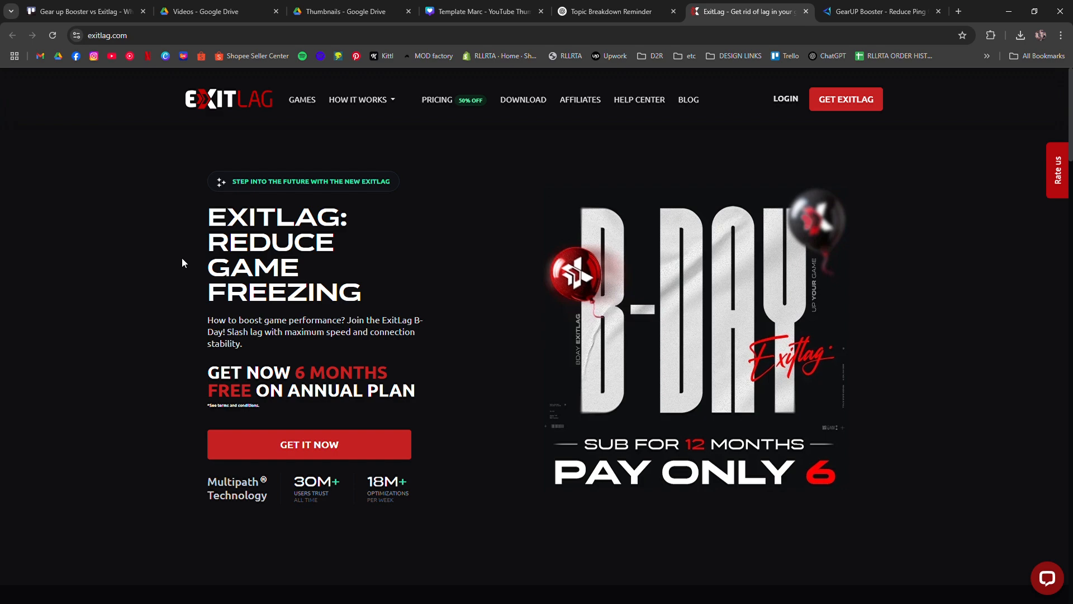
{"action": "mouse_move", "coordinate": [150, 290]}
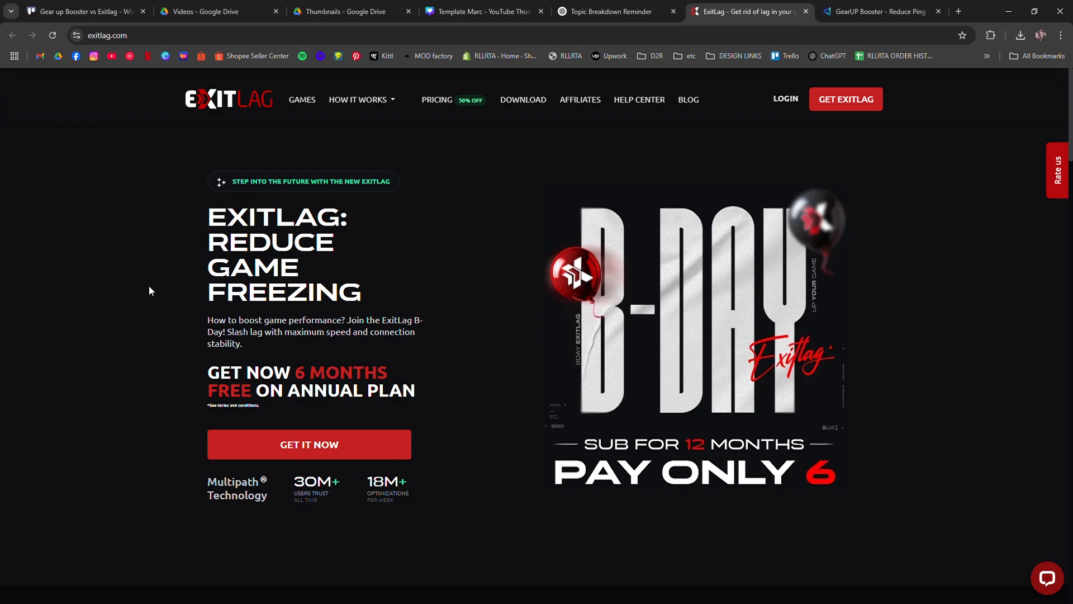
{"action": "scroll", "scroll_direction": "down", "scroll_amount": 3}
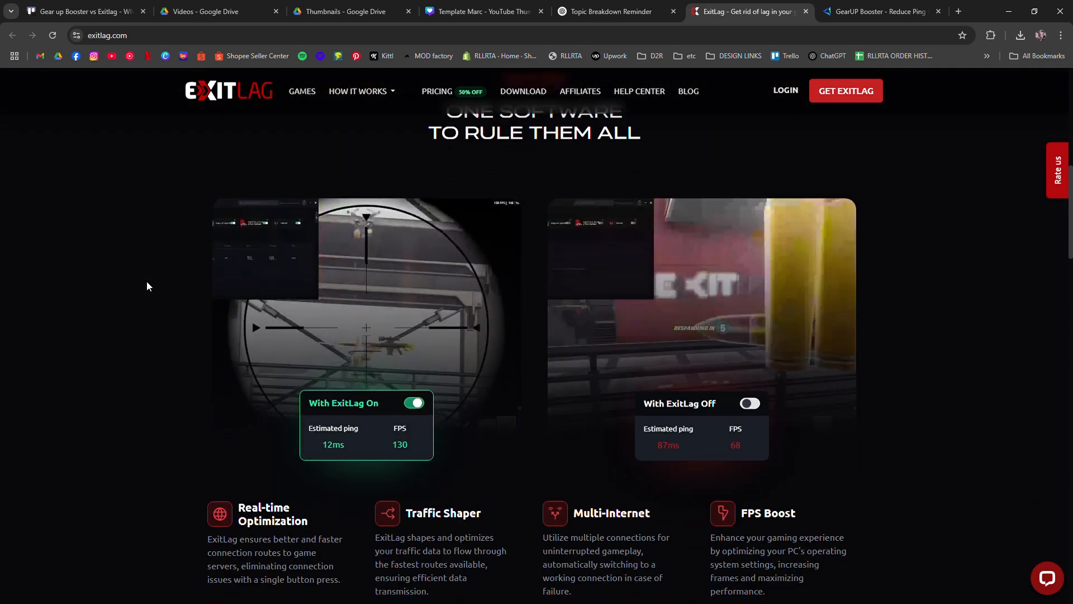
{"action": "scroll", "scroll_direction": "down", "scroll_amount": 3}
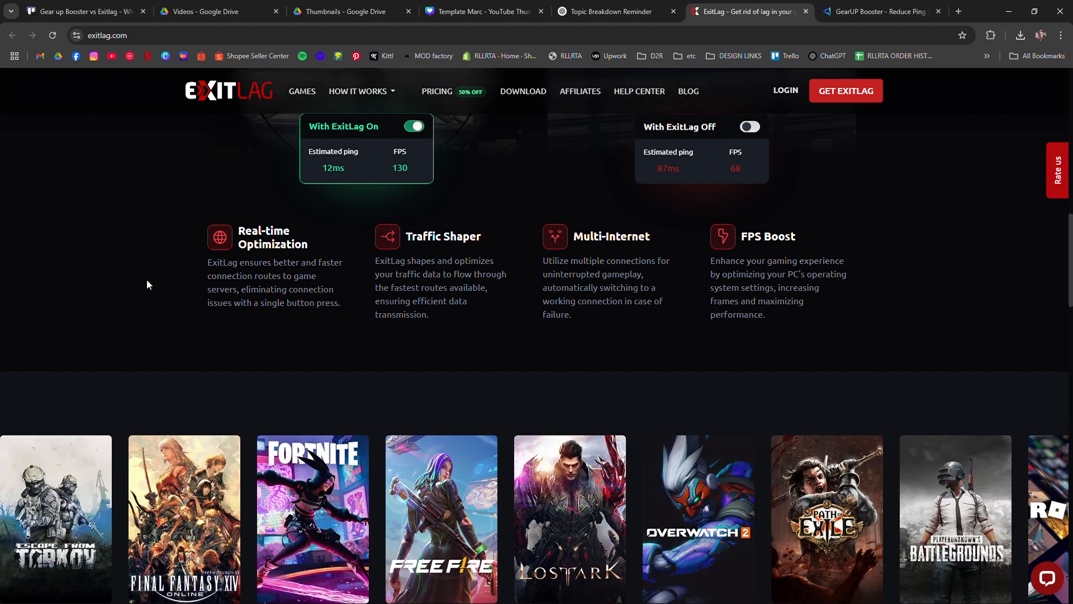
- Scroll through ExitLag's popular games carousel and reach its full supported-games list
{"action": "scroll", "scroll_direction": "down", "scroll_amount": 3}
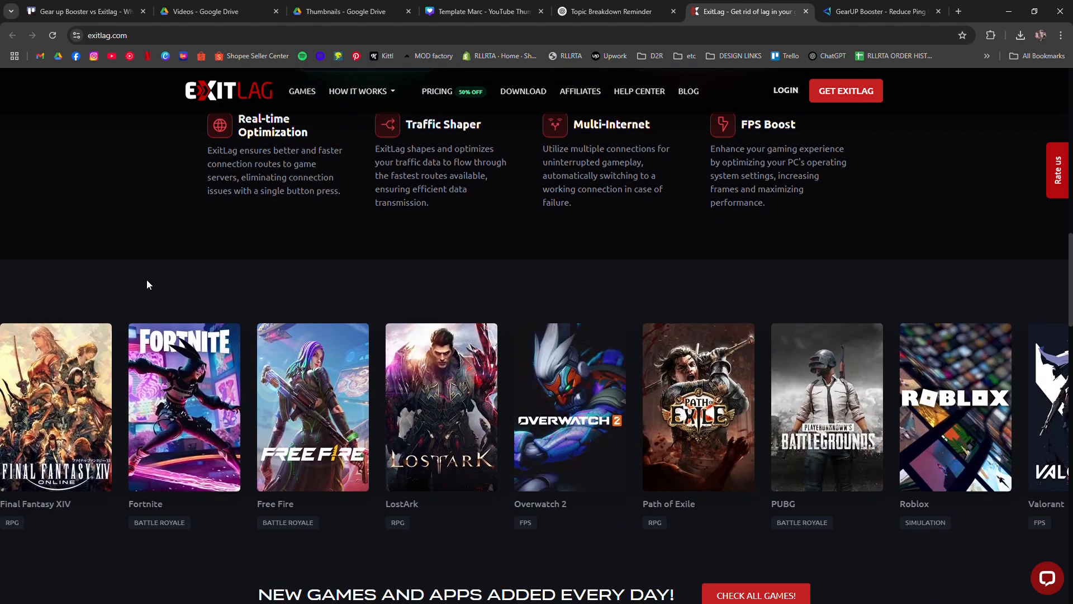
{"action": "scroll", "scroll_direction": "down", "scroll_amount": 3}
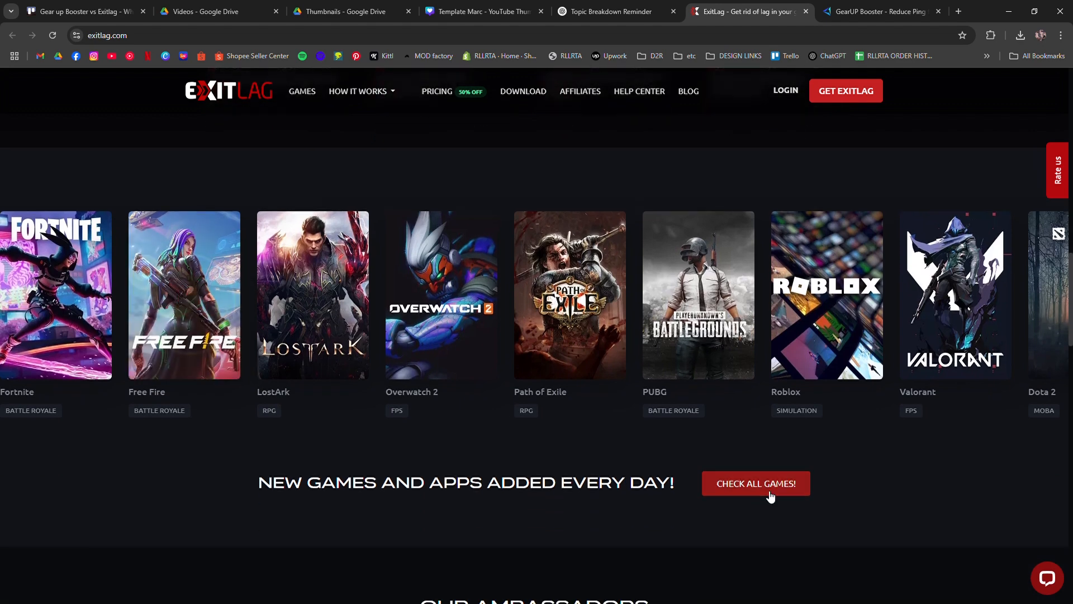
{"action": "left_click", "coordinate": [881, 11]}
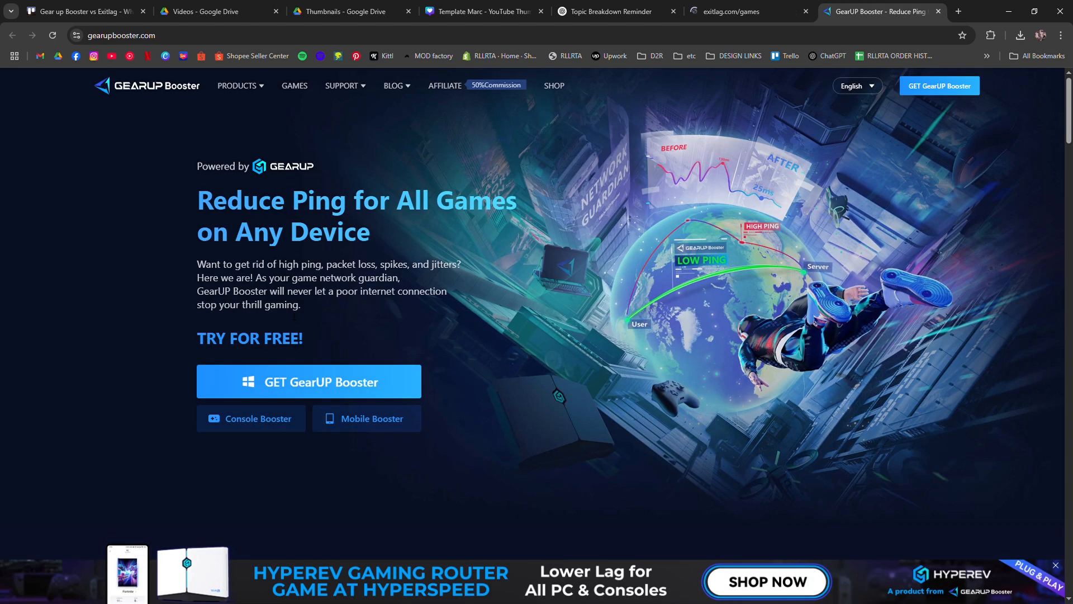
- Scroll GearUP Booster through Support Games On, Our Partners and Worldwide Popular Games
{"action": "scroll", "scroll_direction": "down", "scroll_amount": 3}
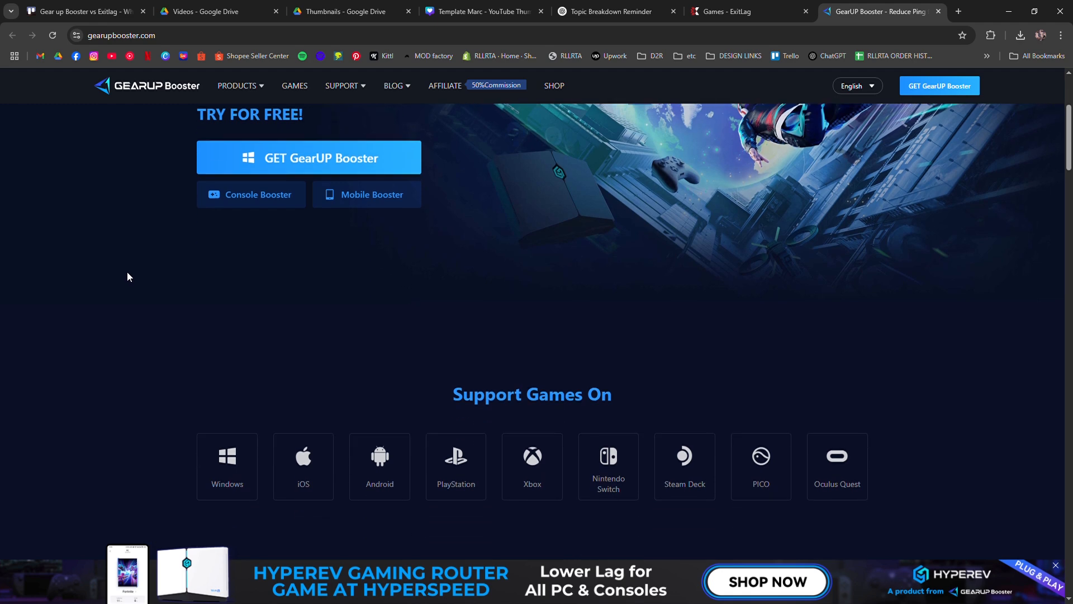
{"action": "scroll", "scroll_direction": "down", "scroll_amount": 3}
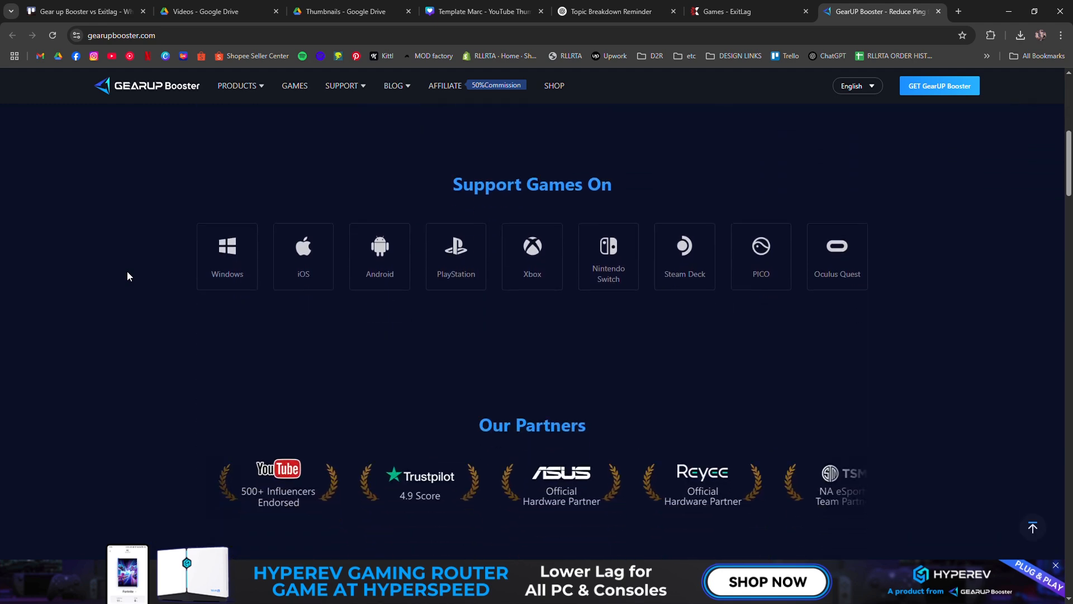
{"action": "scroll", "scroll_direction": "down", "scroll_amount": 3}
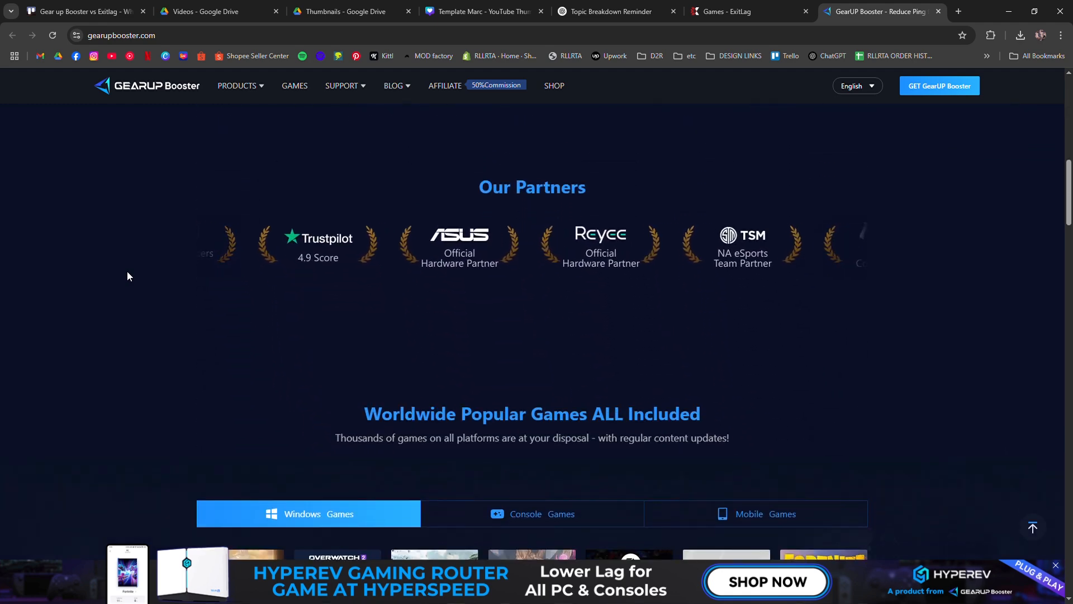
{"action": "scroll", "scroll_direction": "down", "scroll_amount": 3}
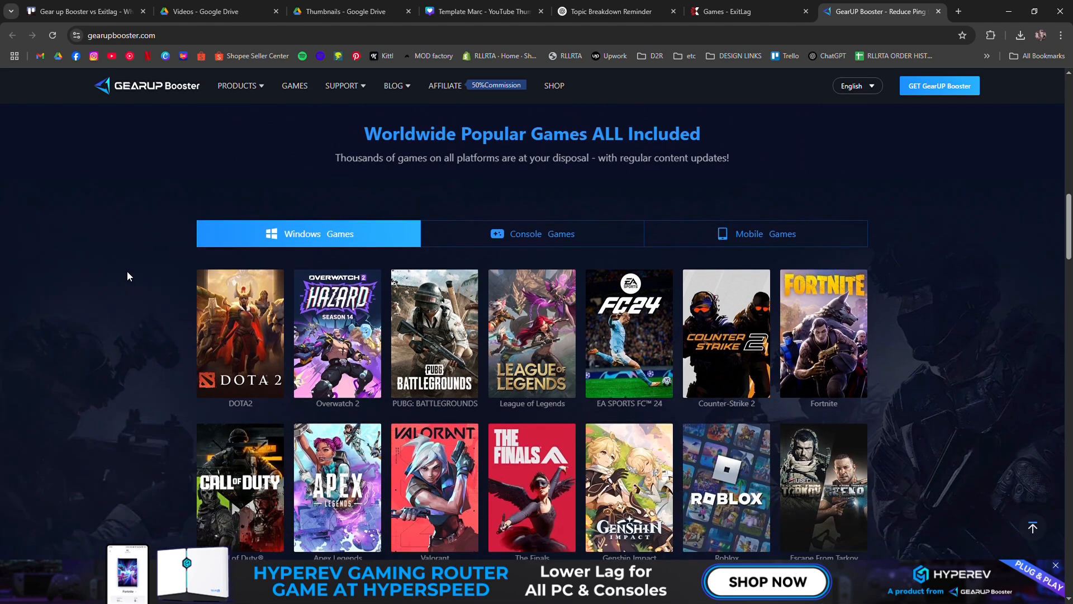
{"action": "scroll", "scroll_direction": "down", "scroll_amount": 3}
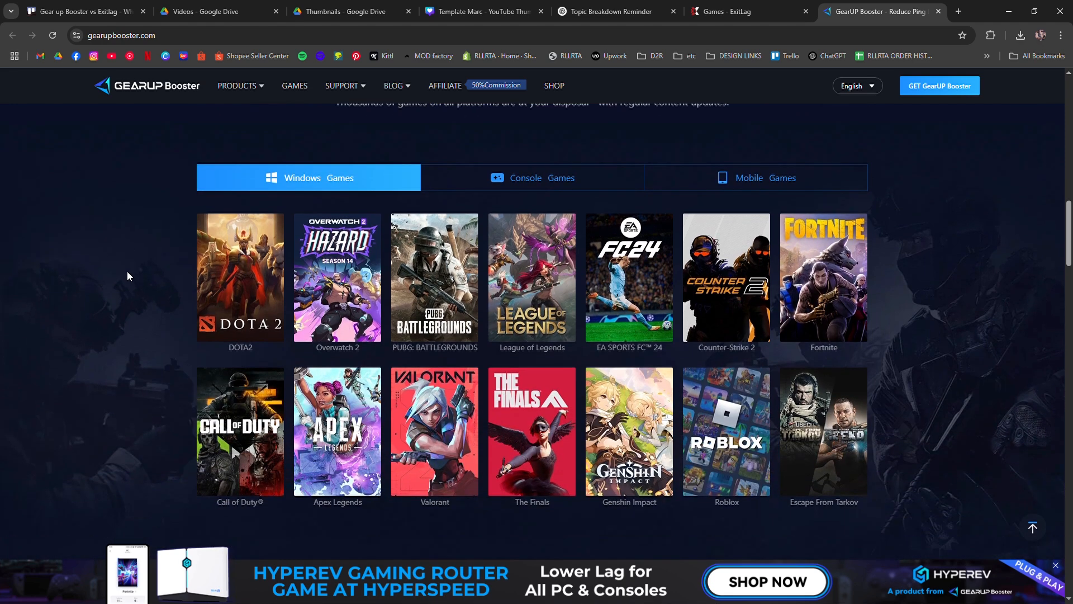
- Continue past No More Connection Limit to Multiplatform Game Support, then return to ExitLag
{"action": "scroll", "scroll_direction": "down", "scroll_amount": 3}
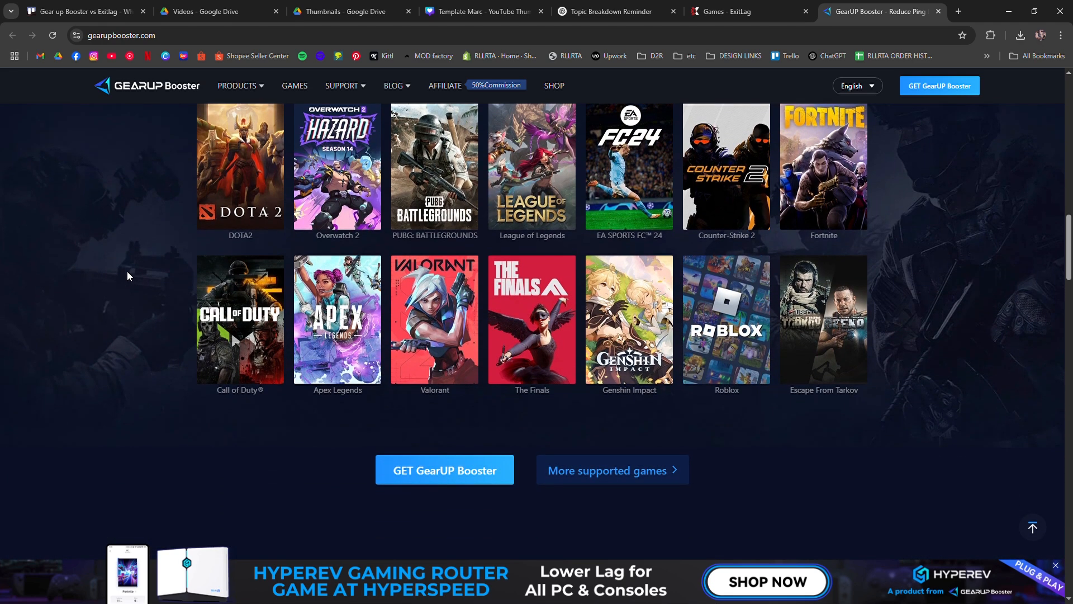
{"action": "scroll", "scroll_direction": "down", "scroll_amount": 3}
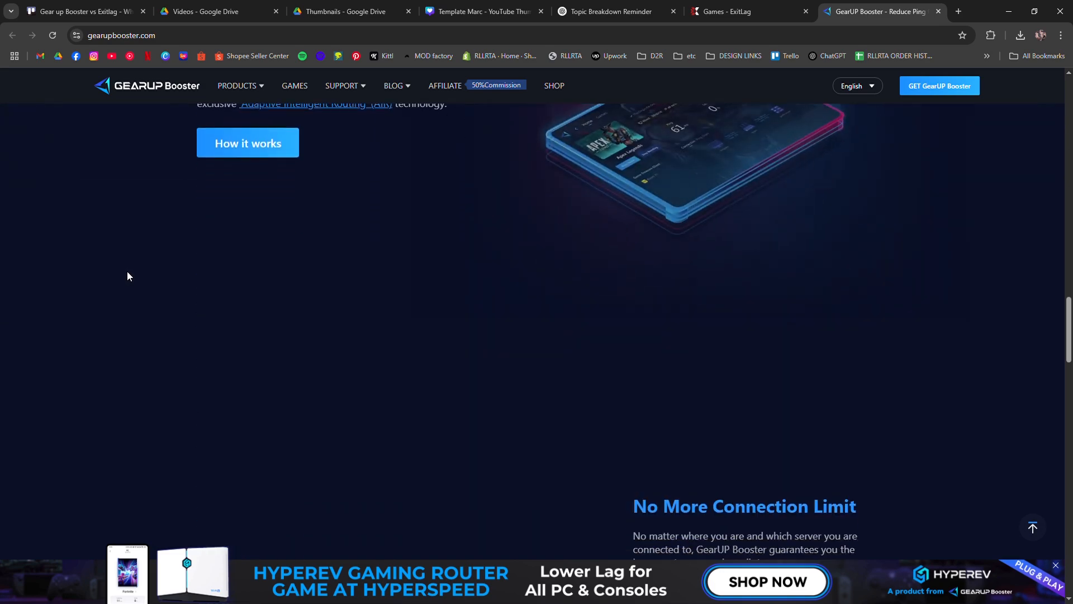
{"action": "scroll", "scroll_direction": "up", "scroll_amount": 3}
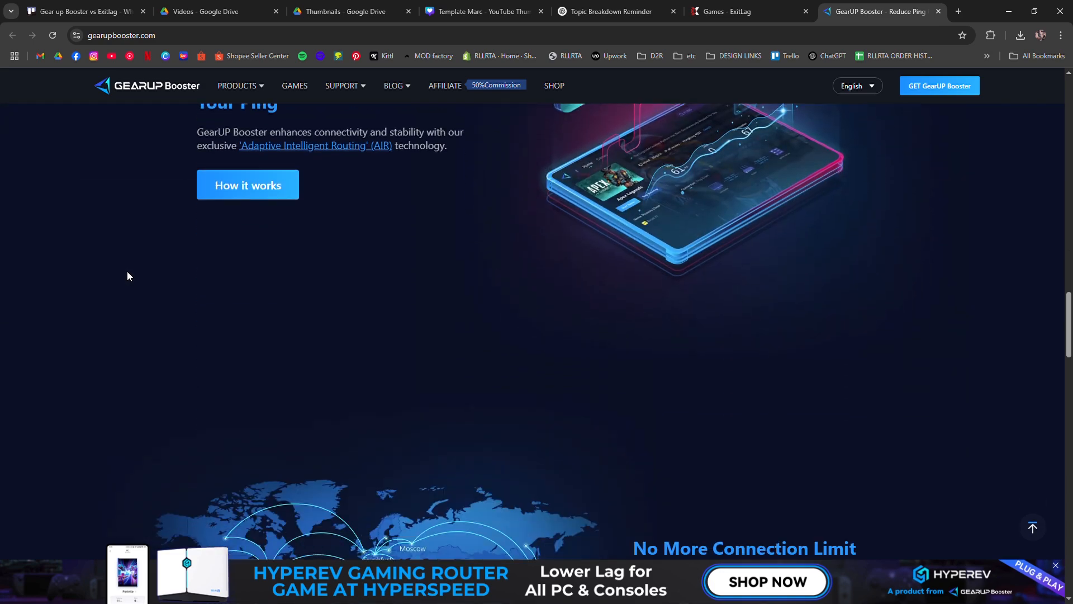
{"action": "scroll", "scroll_direction": "down", "scroll_amount": 3}
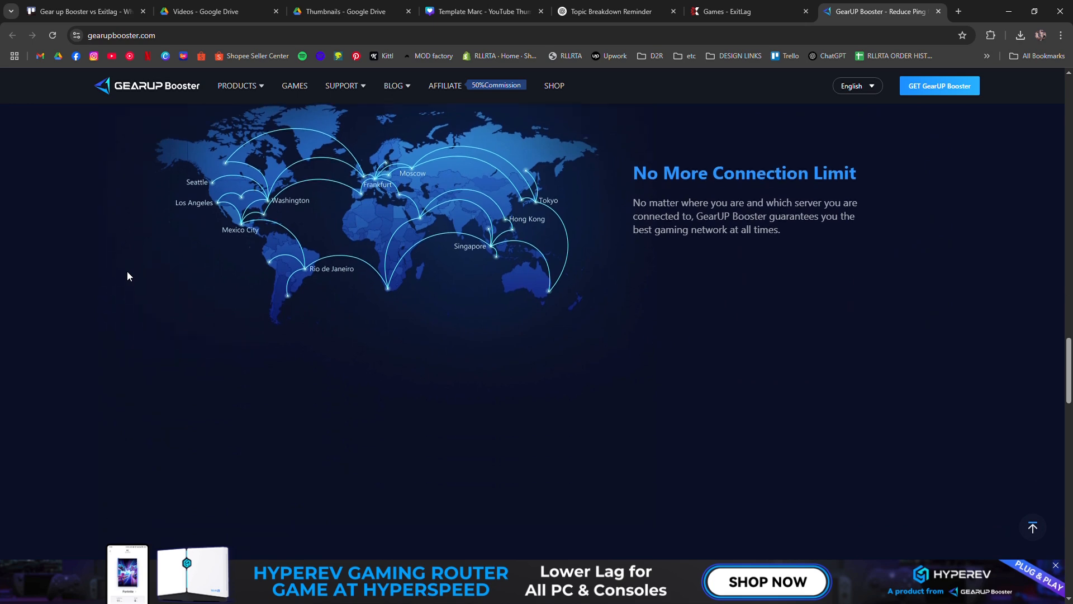
{"action": "scroll", "scroll_direction": "down", "scroll_amount": 3}
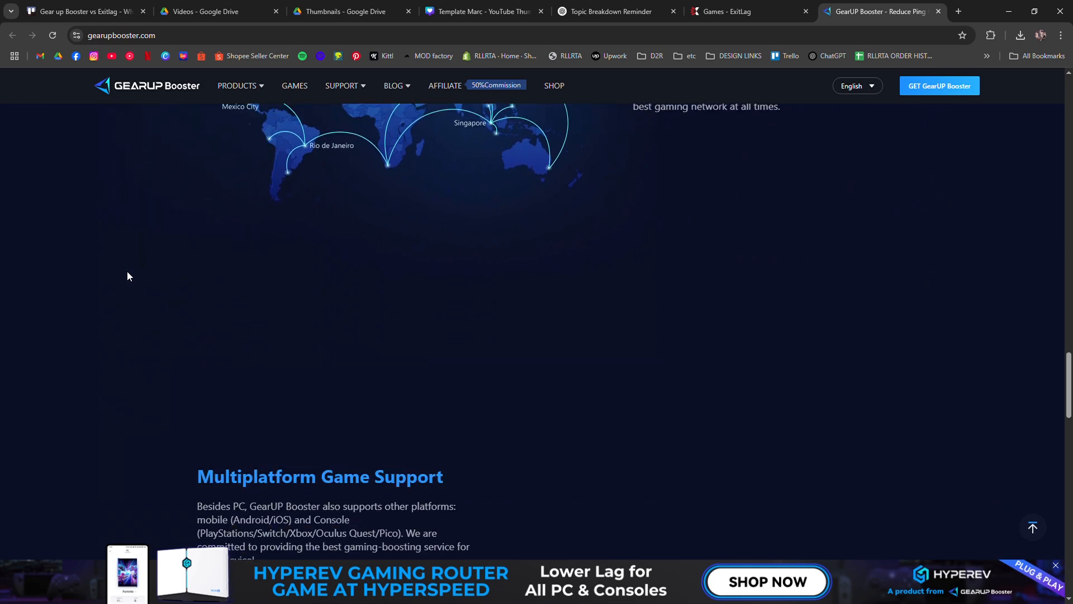
{"action": "left_click", "coordinate": [745, 12]}
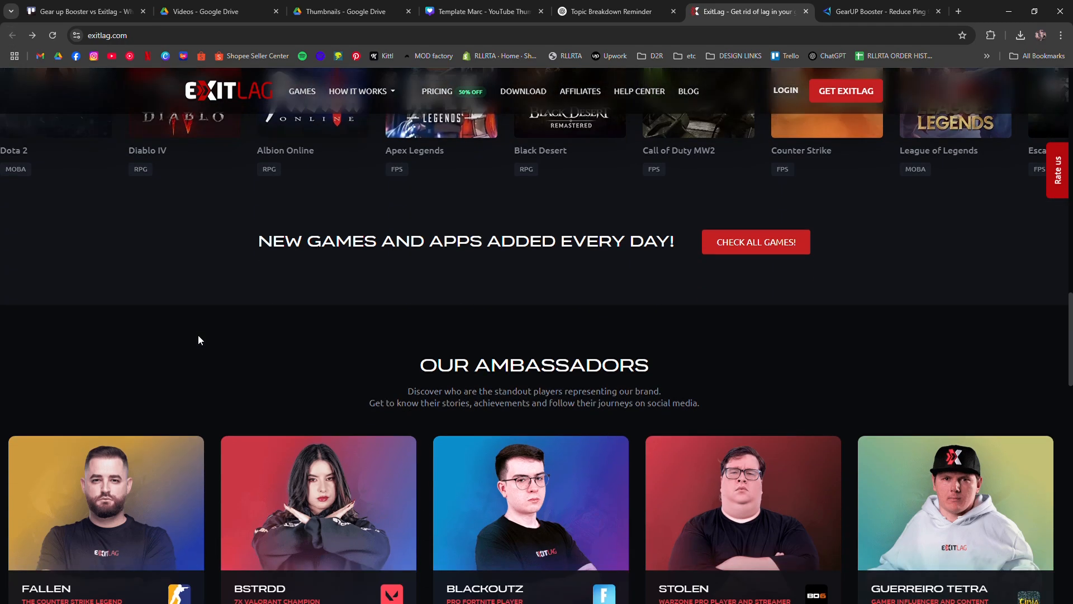
- Return from ExitLag's ambassadors section to GearUP Booster's multiplatform game support section
{"action": "left_click", "coordinate": [879, 11]}
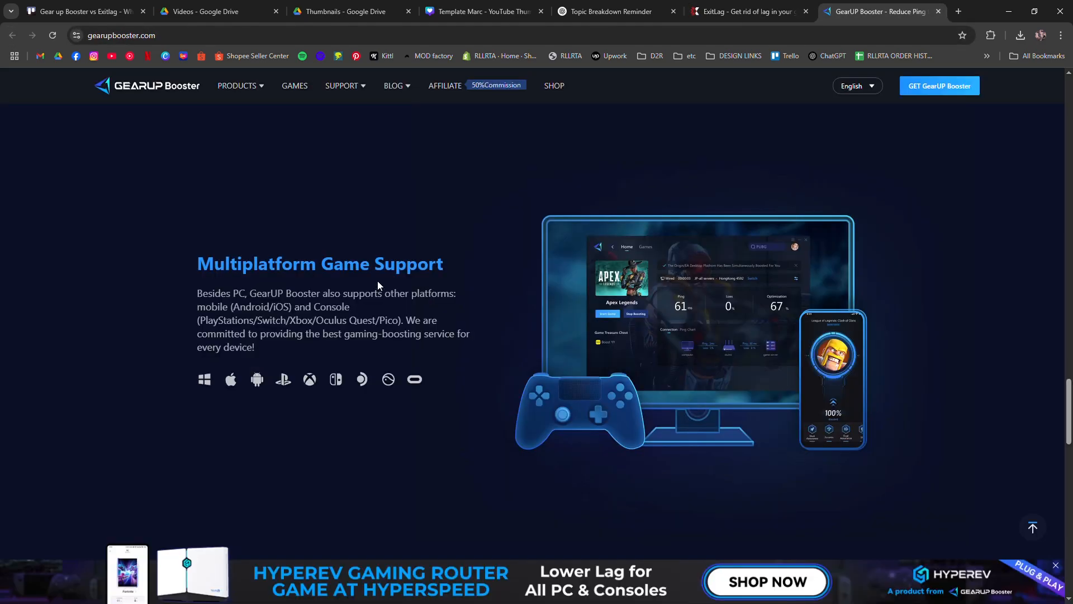